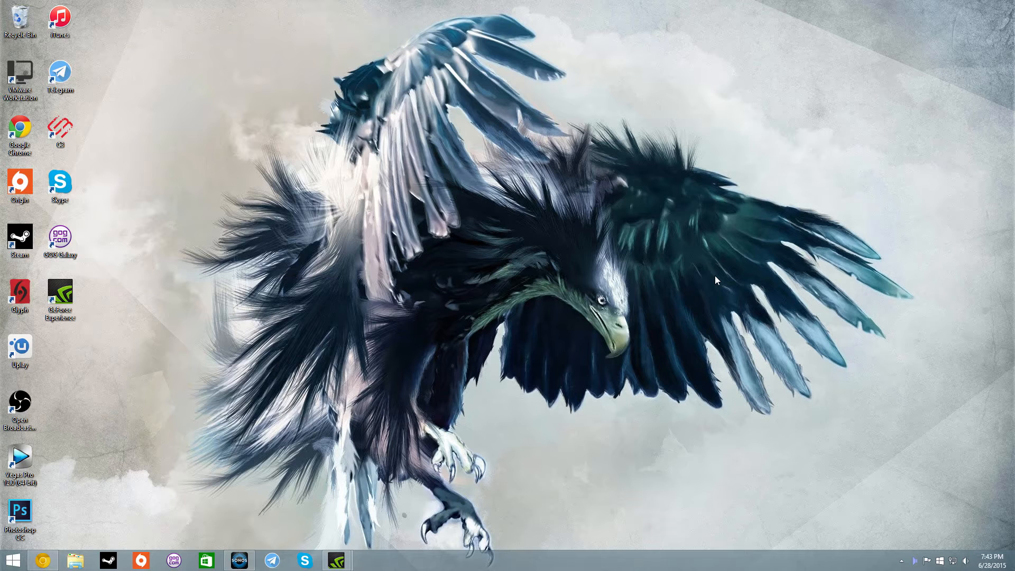
{"action": "mouse_move", "coordinate": [756, 307]}
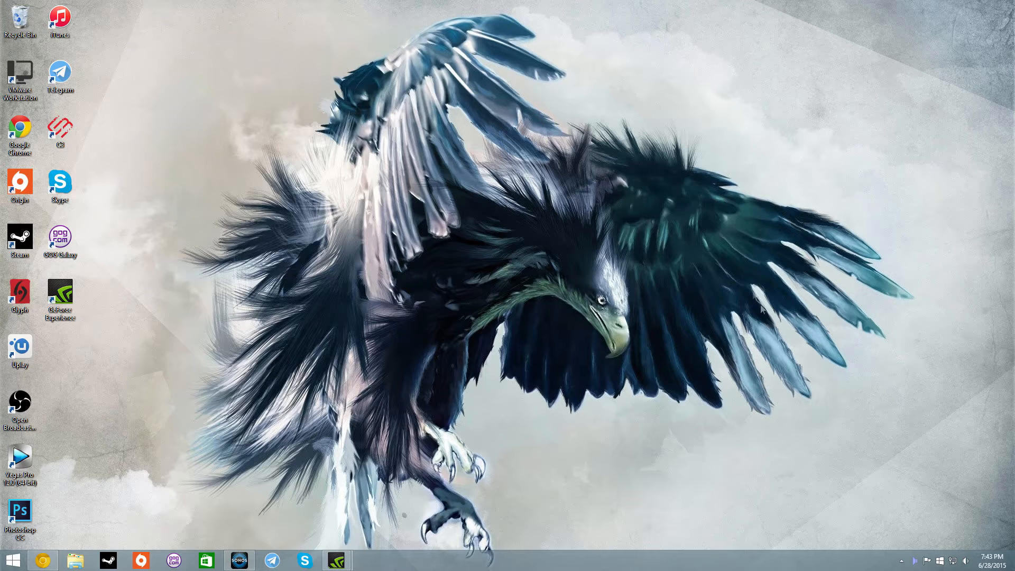
{"action": "mouse_move", "coordinate": [955, 525]}
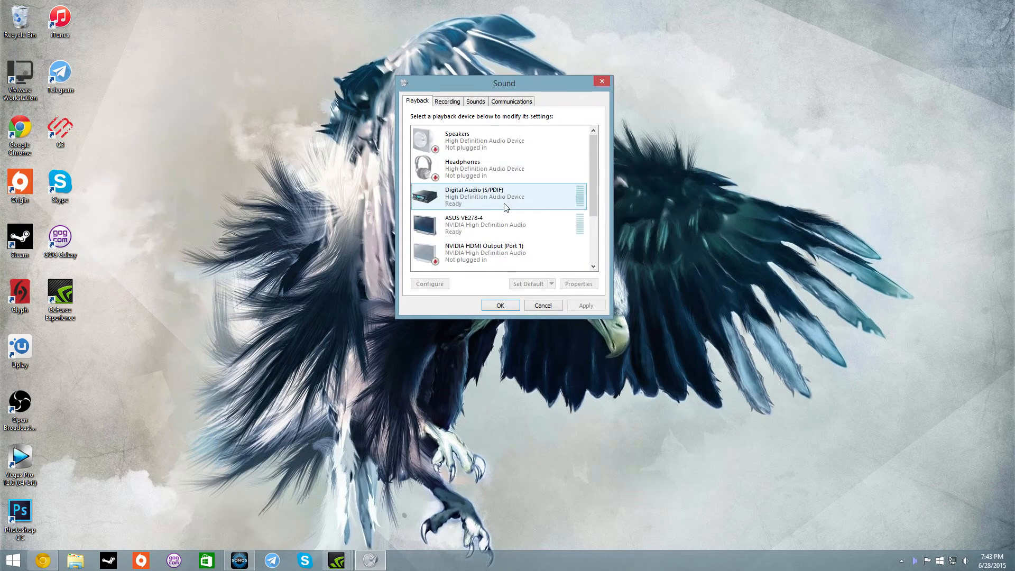
Step: Scroll through the sound settings, adjust options, and close the settings window
{"action": "scroll", "scroll_direction": "down", "scroll_amount": 3}
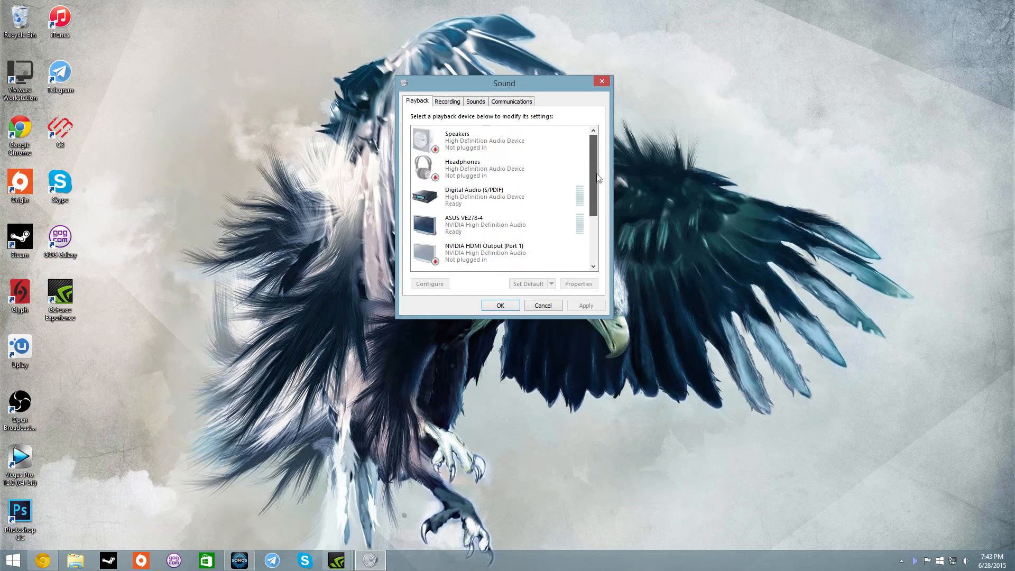
{"action": "scroll", "scroll_direction": "down", "scroll_amount": 3}
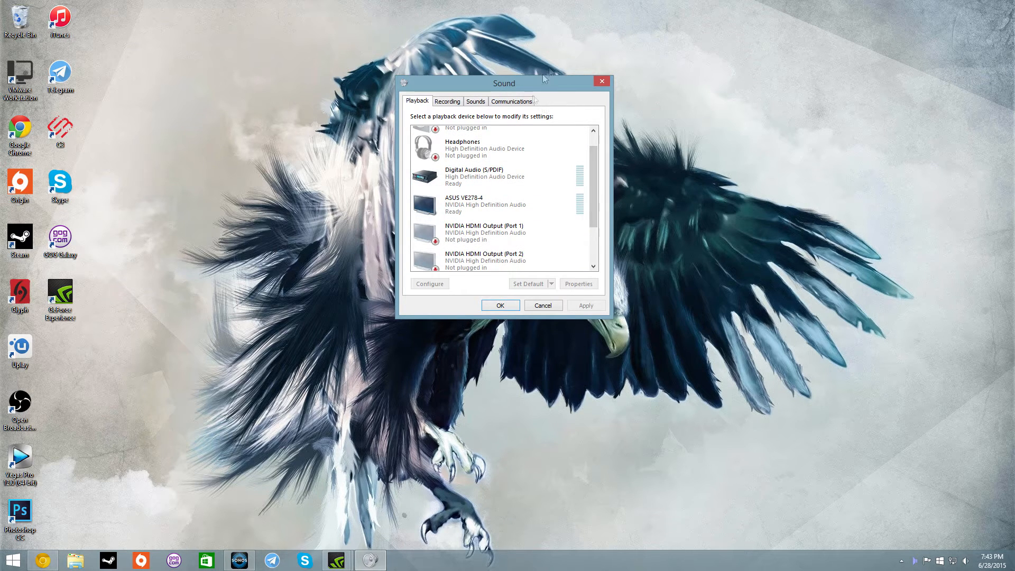
{"action": "scroll", "scroll_direction": "down", "scroll_amount": 3}
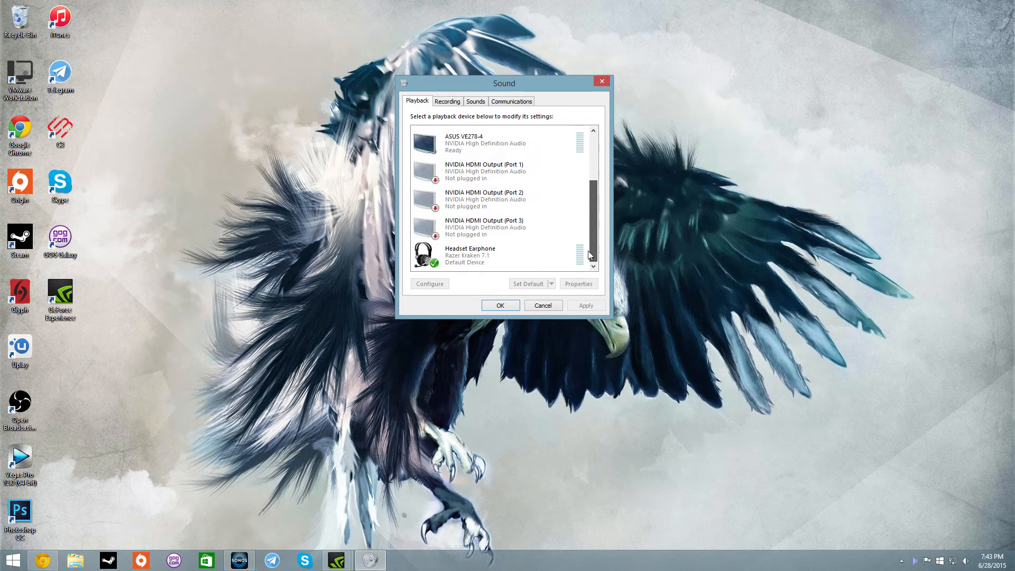
{"action": "left_click", "coordinate": [503, 143]}
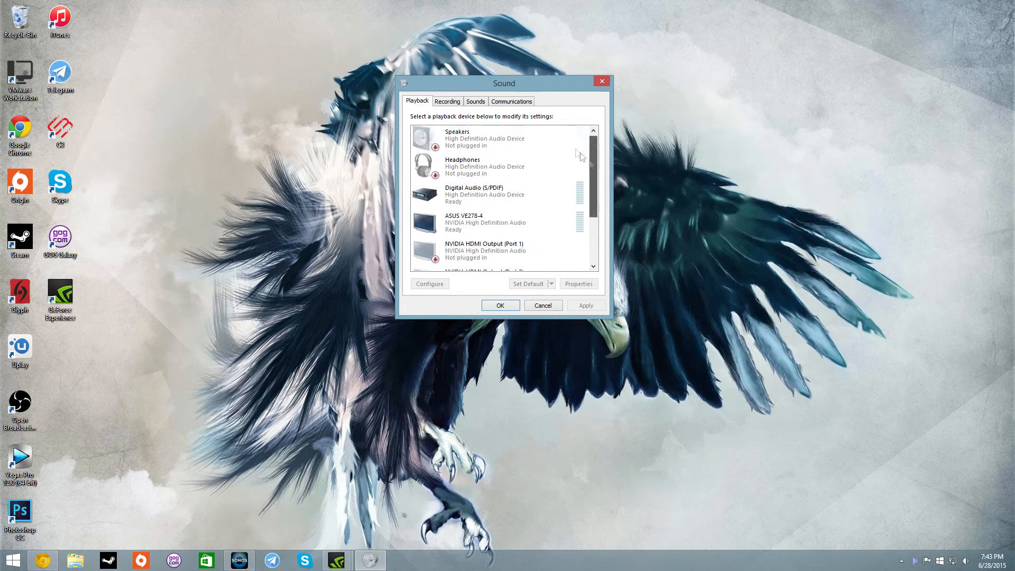
{"action": "left_click", "coordinate": [485, 223]}
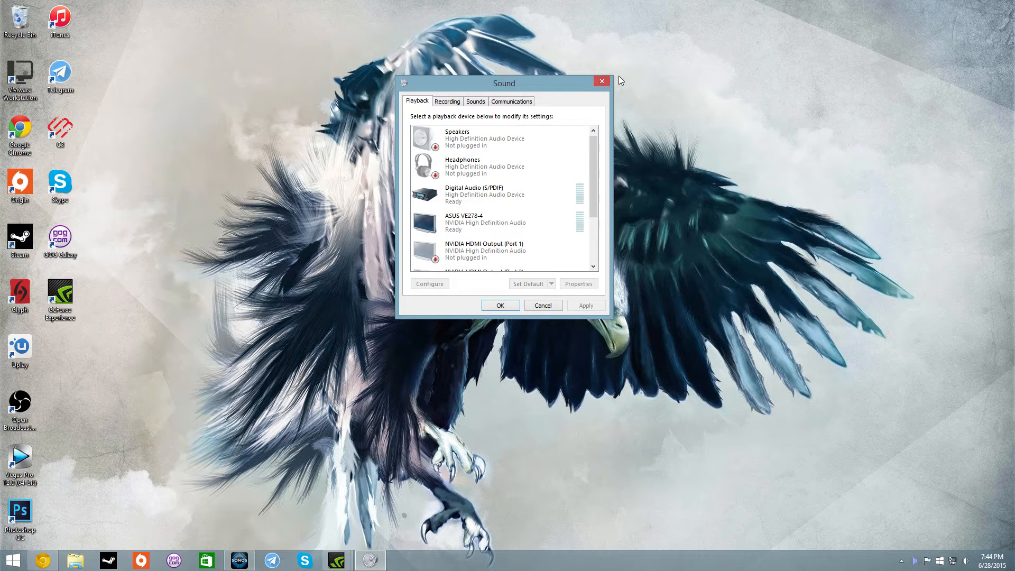
{"action": "left_click", "coordinate": [602, 80]}
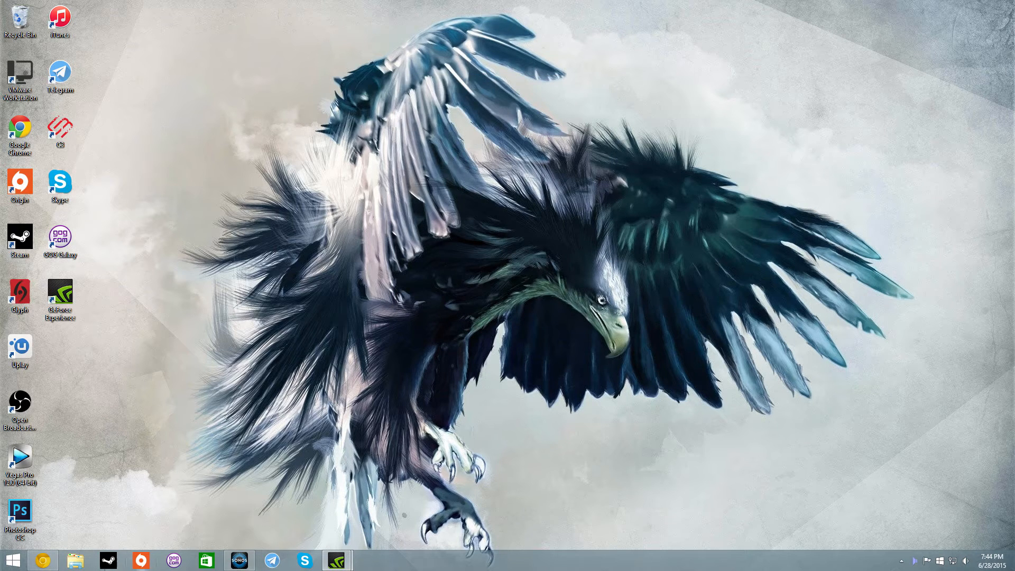
Step: Browse to F:\Programs\AudioSwitcher and bring up the switcher application's shortcut menu
{"action": "left_click", "coordinate": [75, 559]}
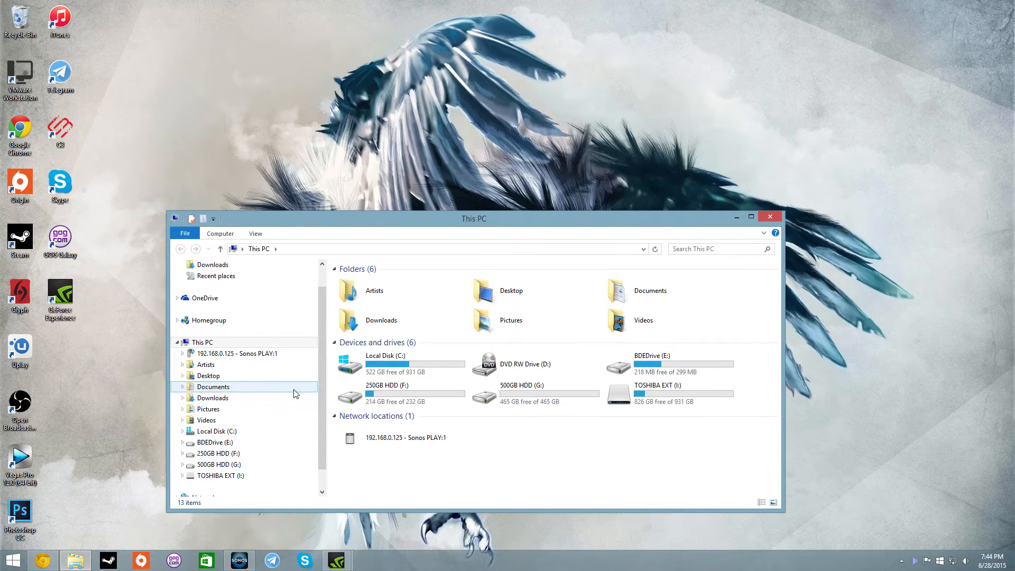
{"action": "left_click", "coordinate": [214, 453]}
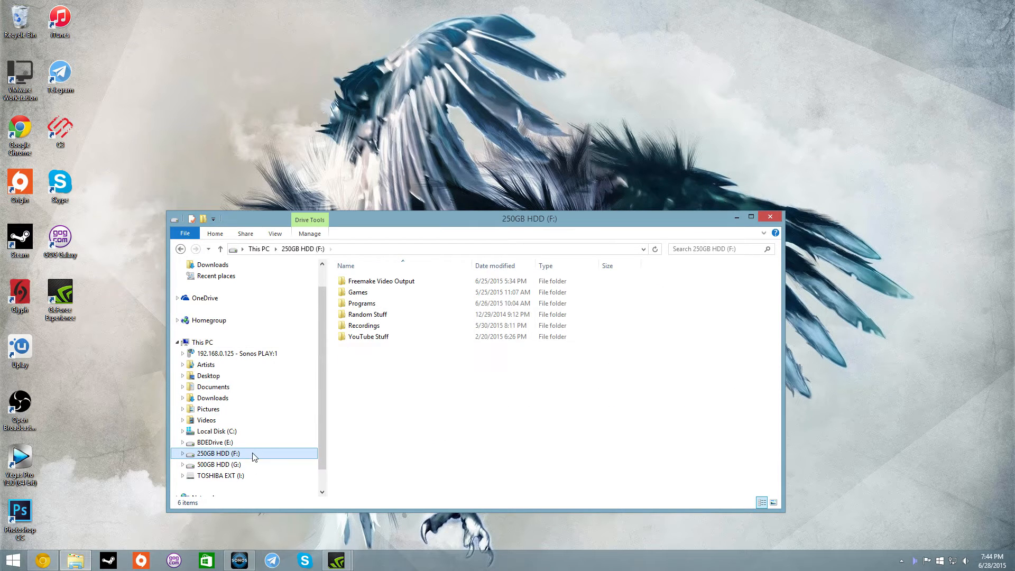
{"action": "double_click", "coordinate": [362, 303]}
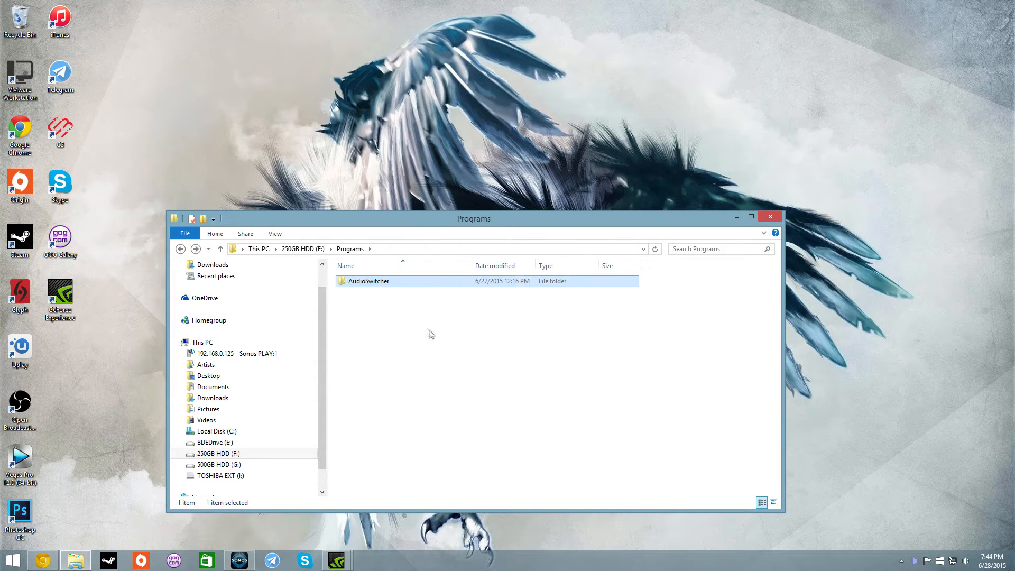
{"action": "double_click", "coordinate": [368, 280]}
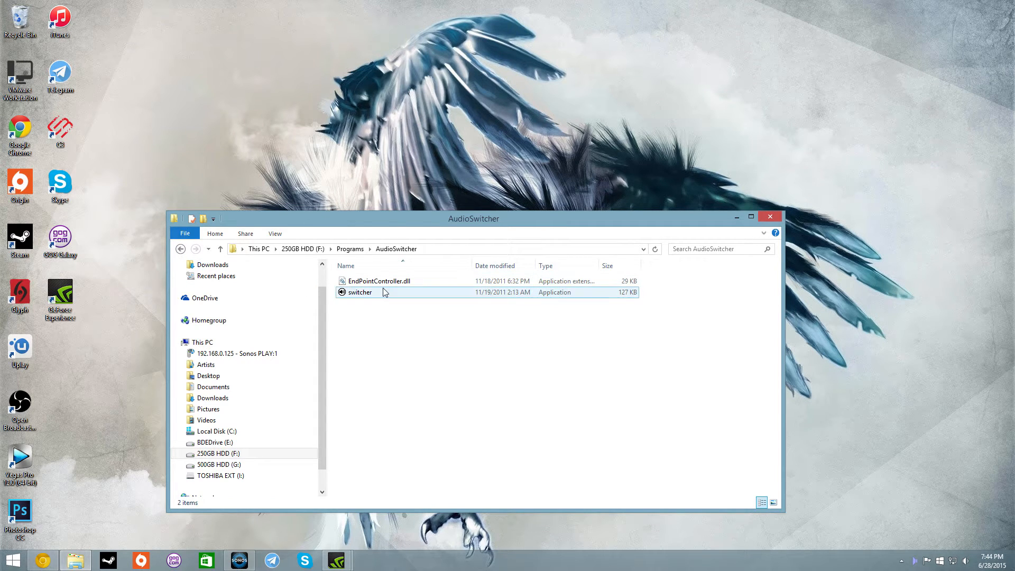
{"action": "left_click", "coordinate": [360, 292]}
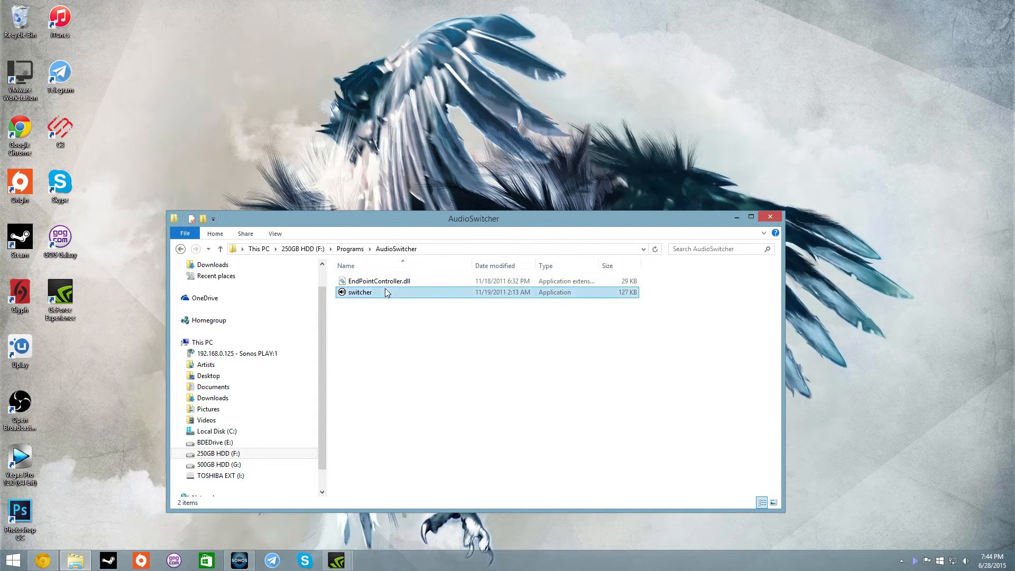
{"action": "right_click", "coordinate": [359, 292]}
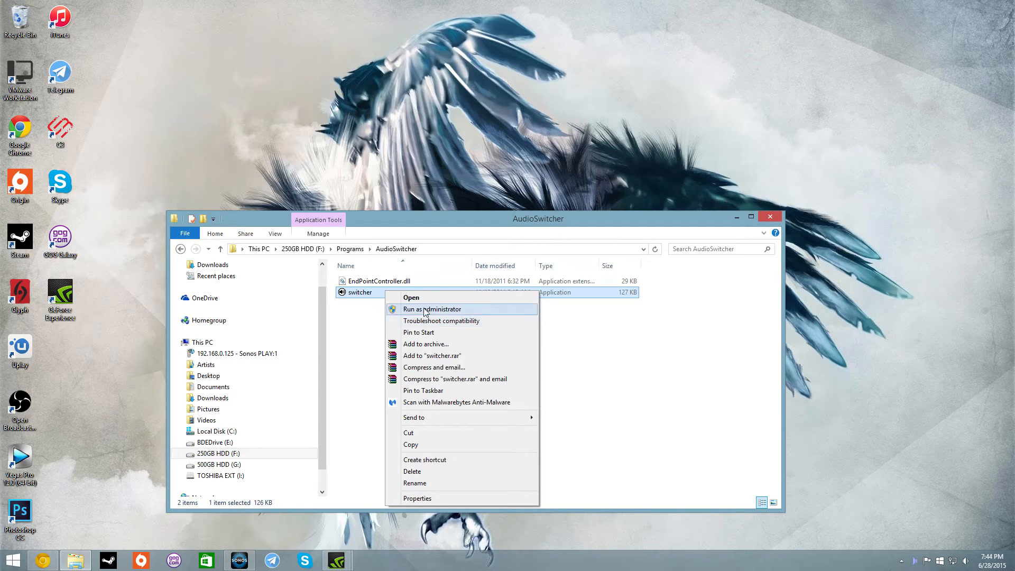
Step: Scan switcher with Malwarebytes, dismiss the no-threats result, and close the scanner
{"action": "left_click", "coordinate": [456, 402]}
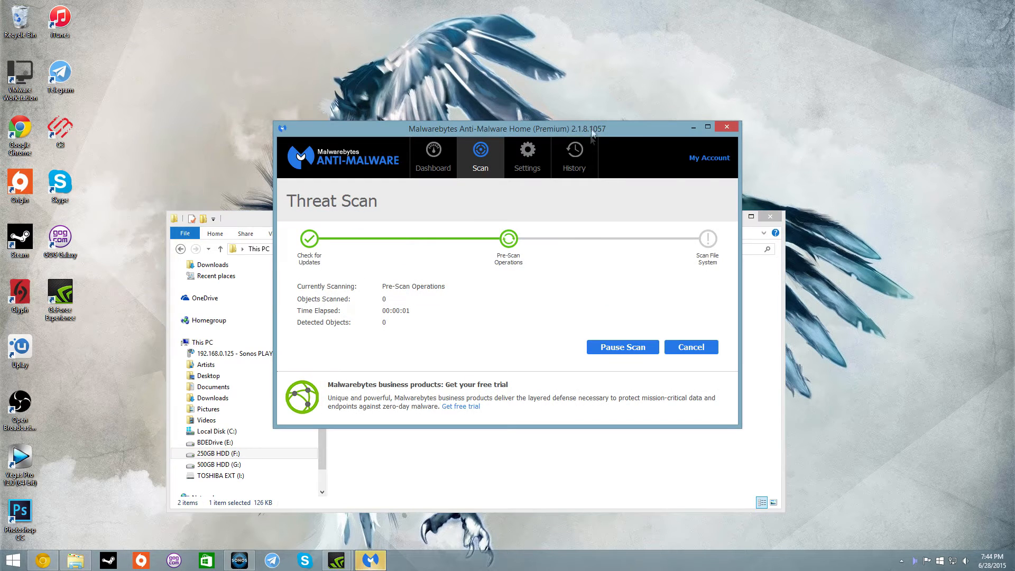
{"action": "mouse_move", "coordinate": [468, 299]}
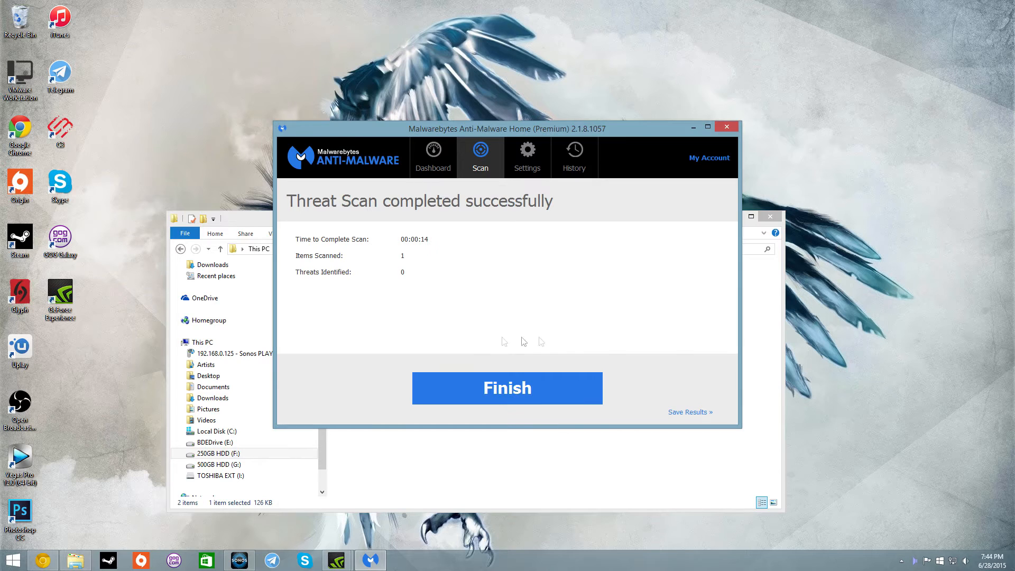
{"action": "mouse_move", "coordinate": [348, 257]}
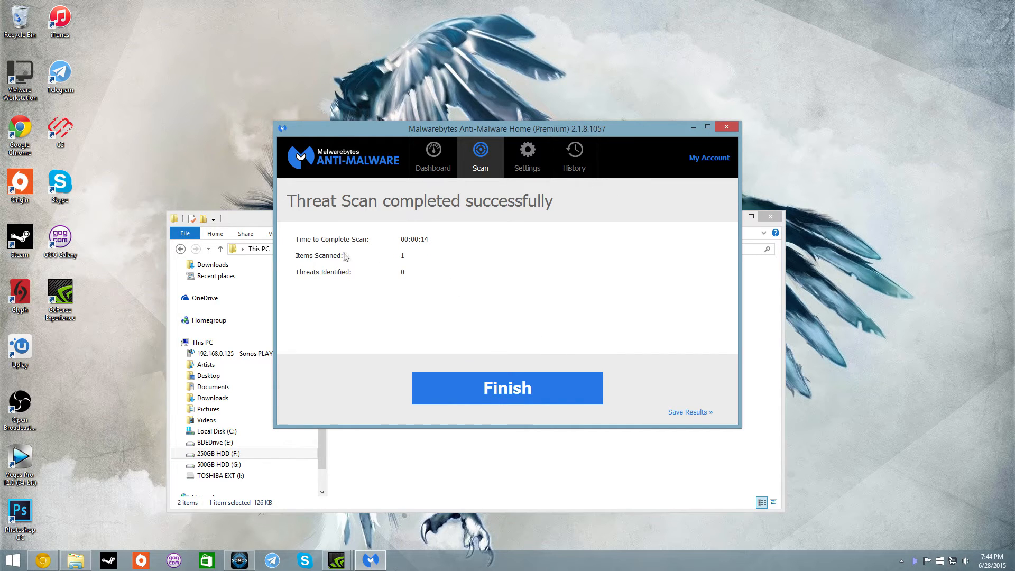
{"action": "left_click", "coordinate": [507, 388]}
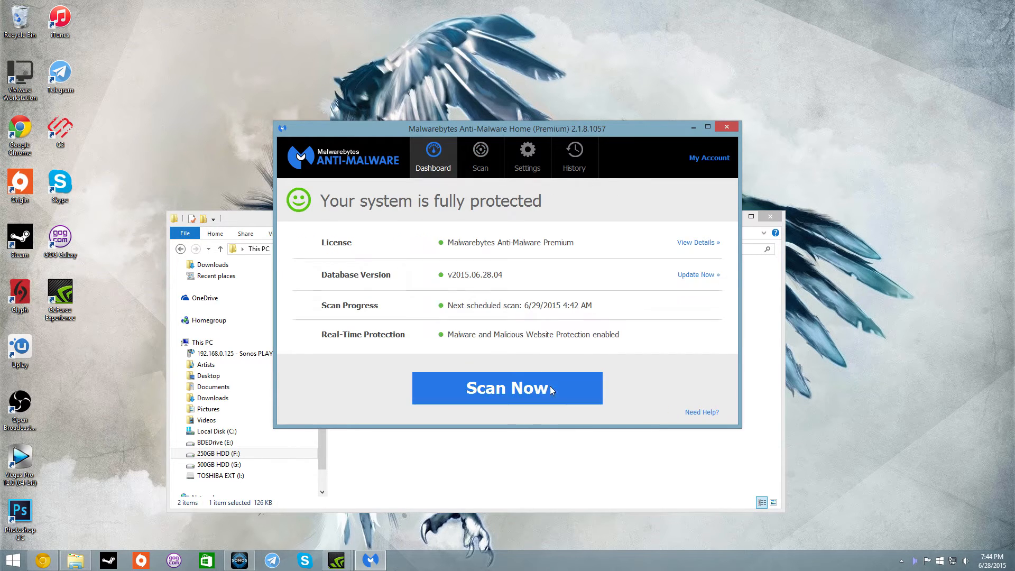
{"action": "right_click", "coordinate": [379, 281]}
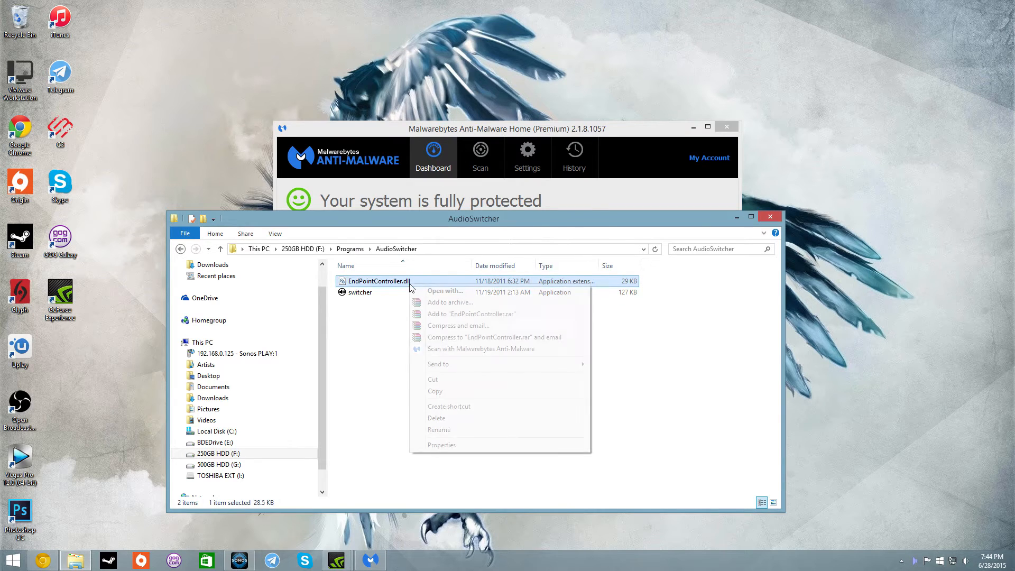
{"action": "left_click", "coordinate": [480, 153]}
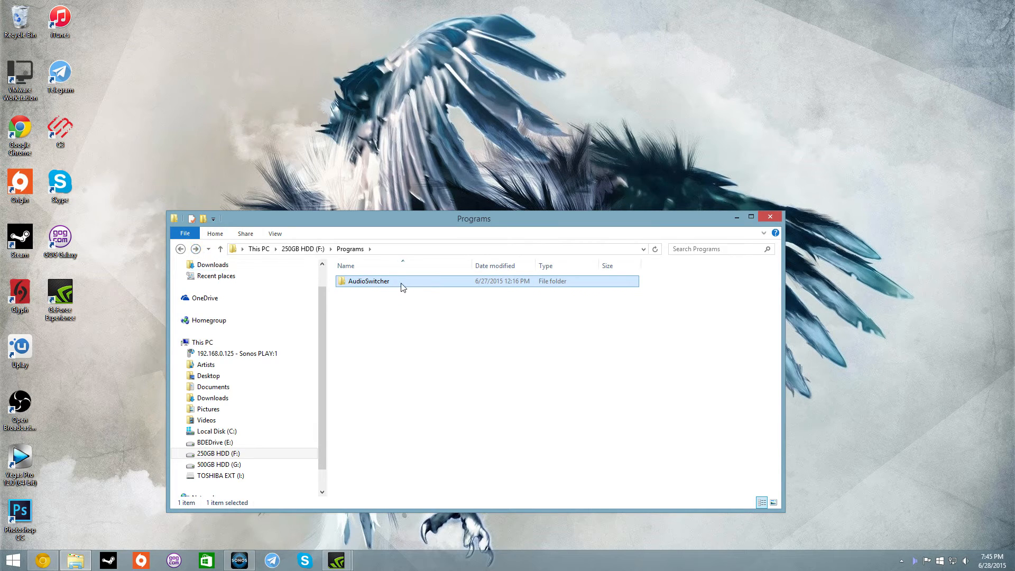
{"action": "double_click", "coordinate": [369, 281]}
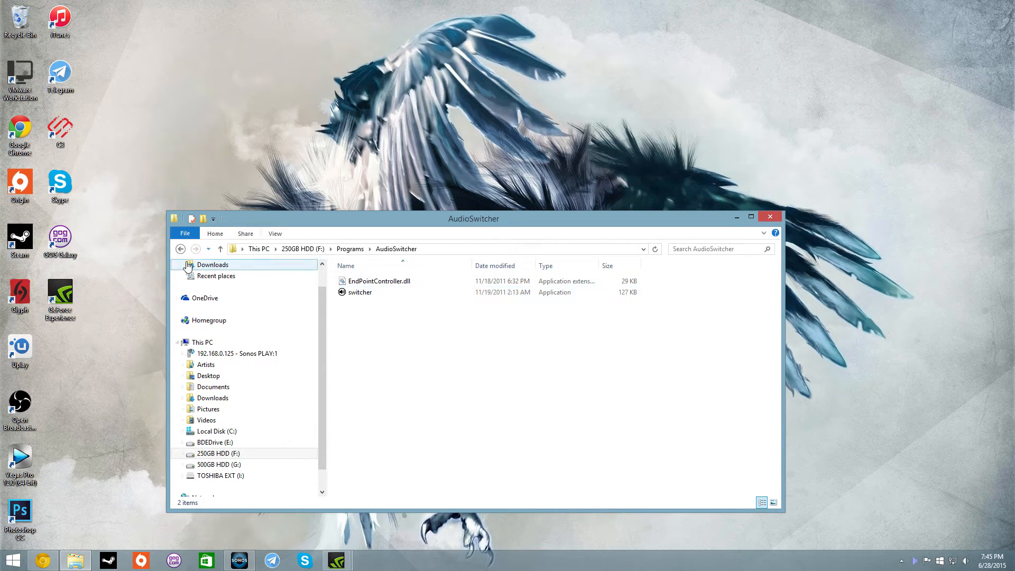
{"action": "left_click", "coordinate": [180, 249]}
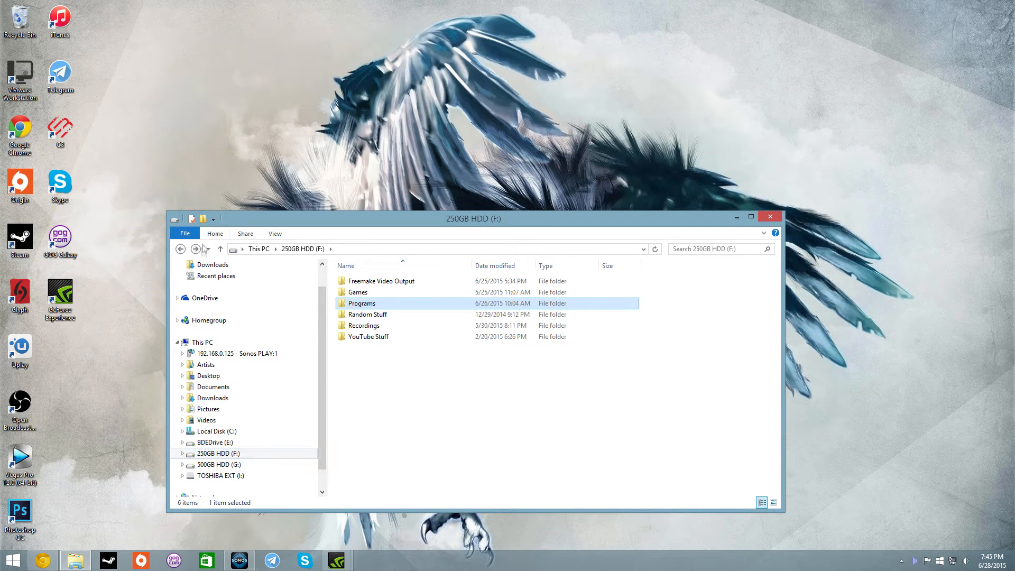
{"action": "double_click", "coordinate": [362, 303]}
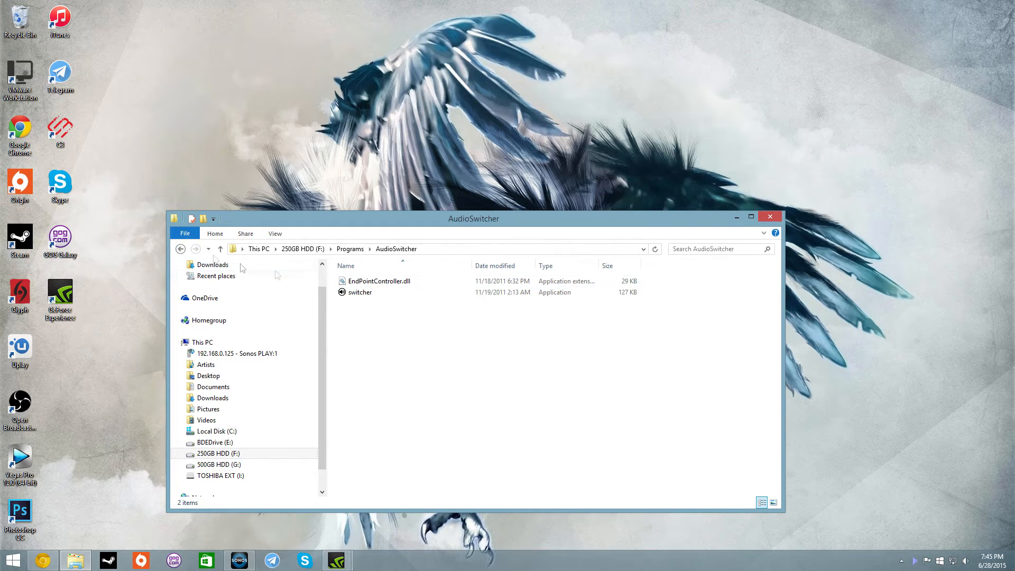
{"action": "left_click", "coordinate": [359, 292]}
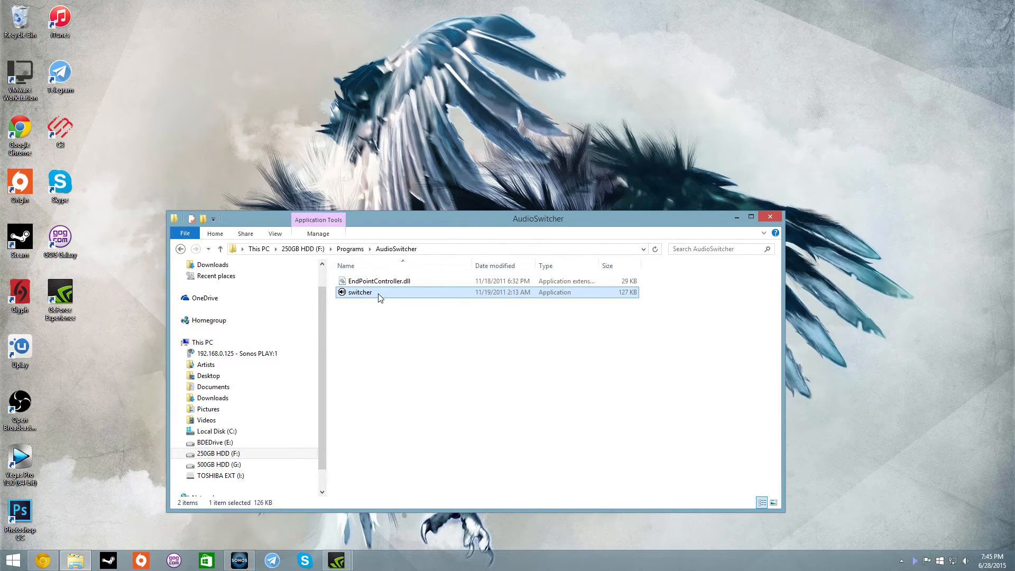
{"action": "right_click", "coordinate": [359, 293]}
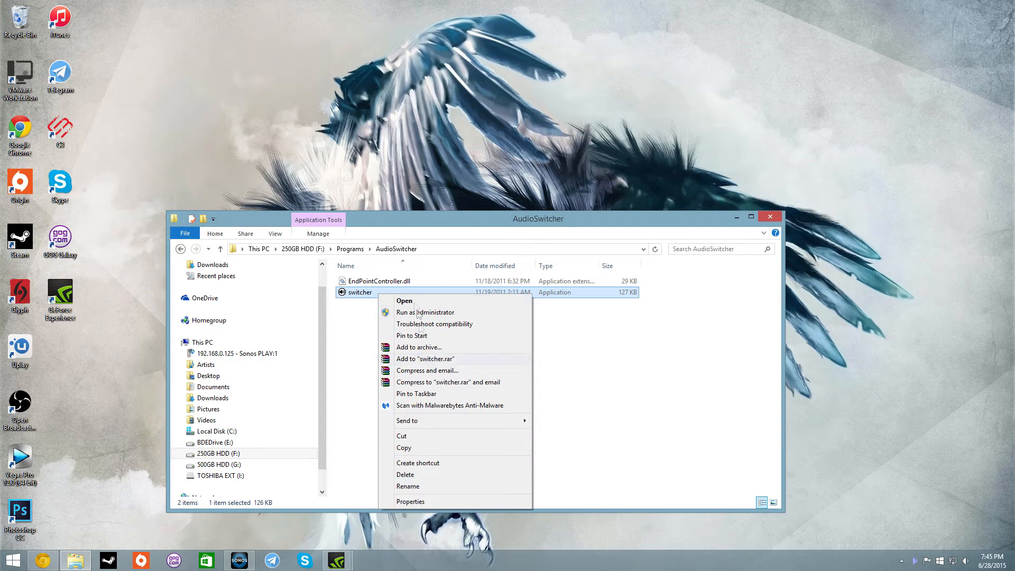
{"action": "mouse_move", "coordinate": [374, 493]}
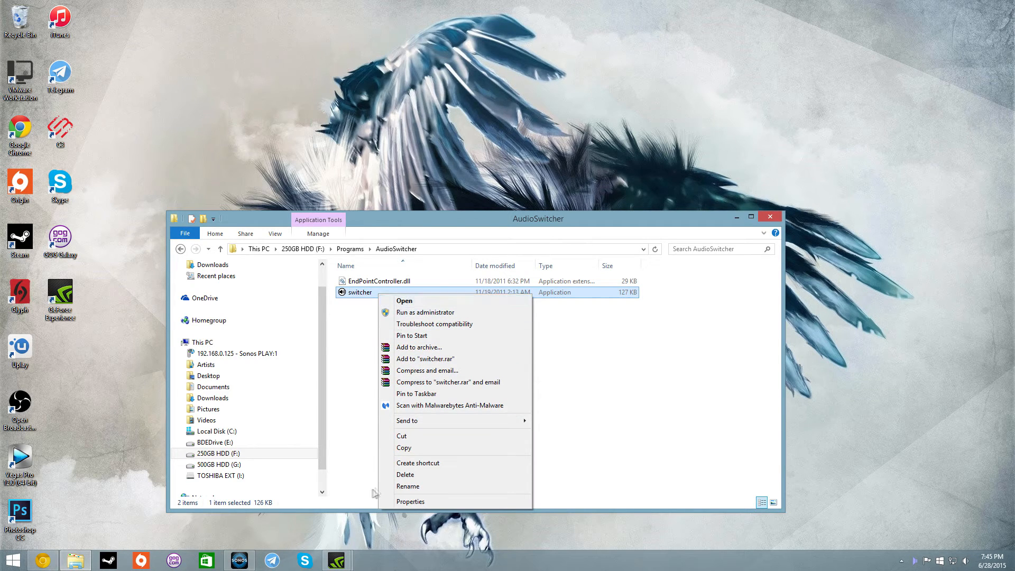
{"action": "mouse_move", "coordinate": [410, 427]}
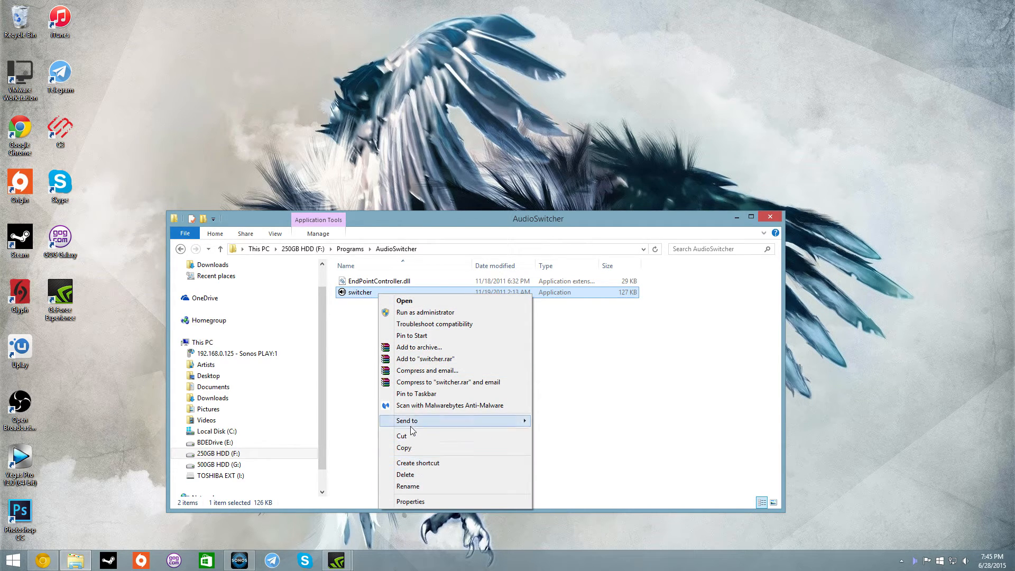
{"action": "left_click", "coordinate": [713, 373]}
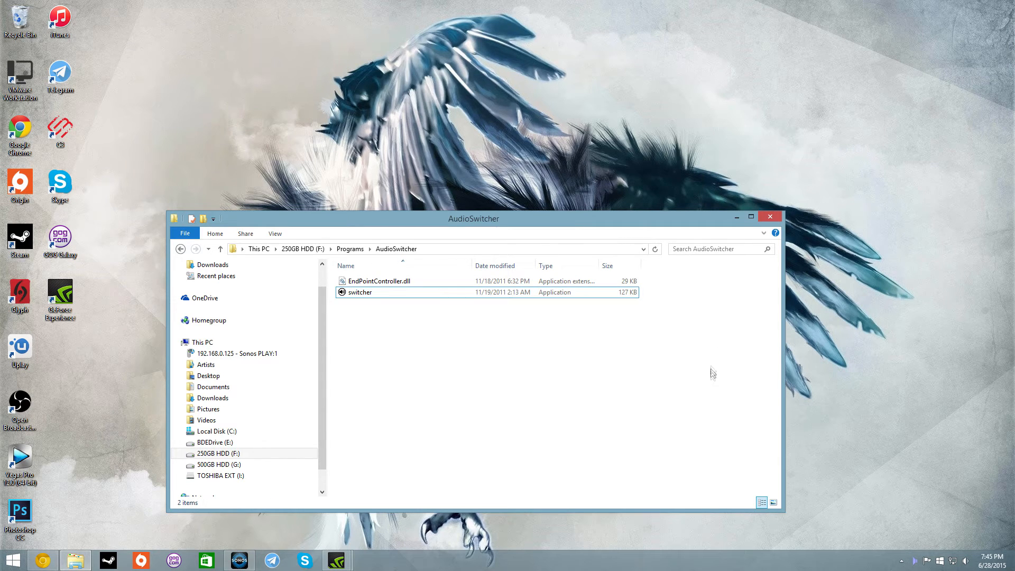
{"action": "mouse_move", "coordinate": [727, 525]}
{"action": "type", "text": "shell:startup"}
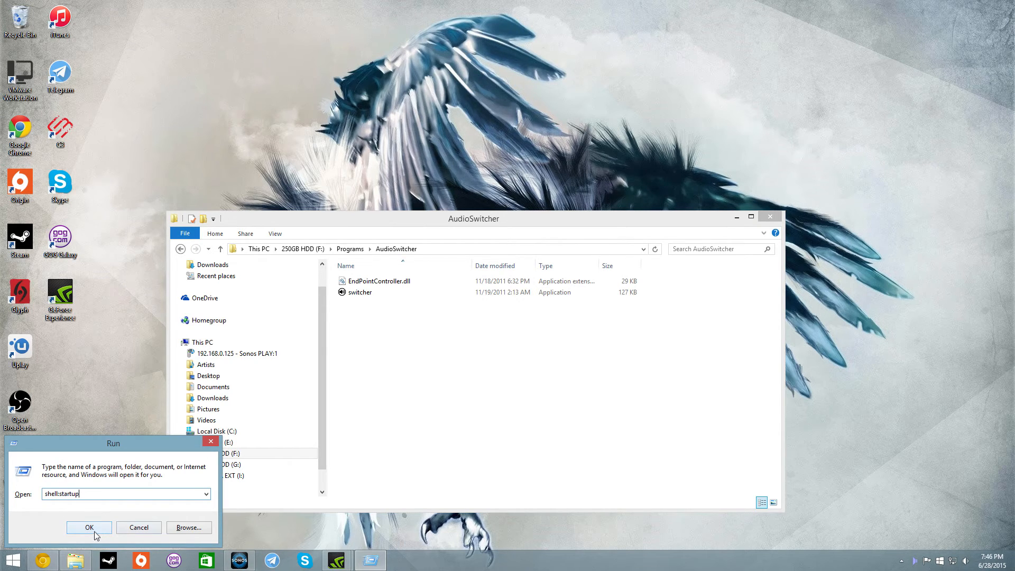
Step: Run shell:startup to bring up the current user's Startup folder
{"action": "left_click", "coordinate": [89, 527]}
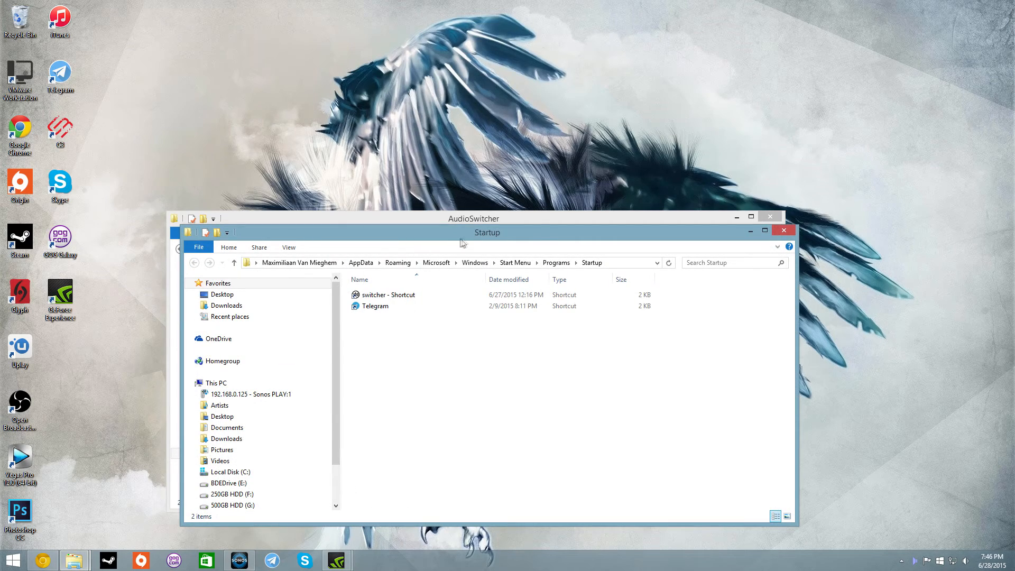
Step: Move the Startup window aside, then close the Startup and AudioSwitcher windows
{"action": "left_click_drag", "start_coordinate": [486, 232], "coordinate": [469, 228]}
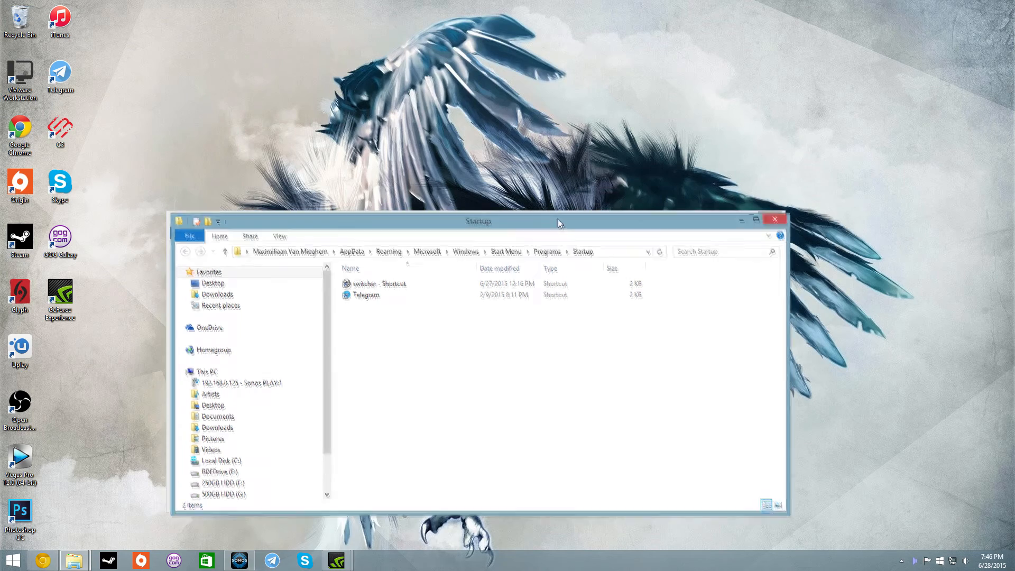
{"action": "left_click_drag", "start_coordinate": [559, 221], "coordinate": [499, 202]}
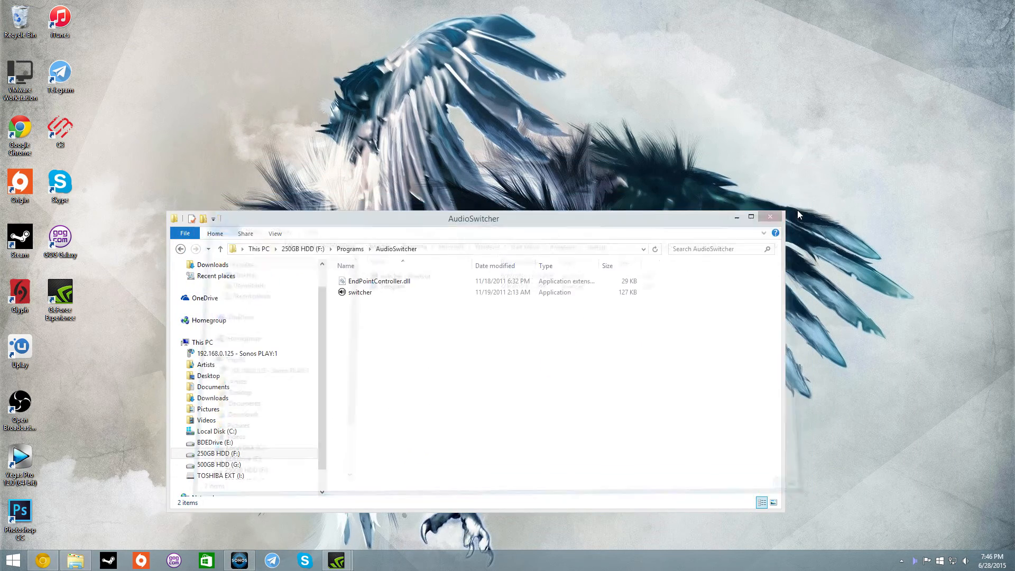
{"action": "left_click", "coordinate": [769, 216]}
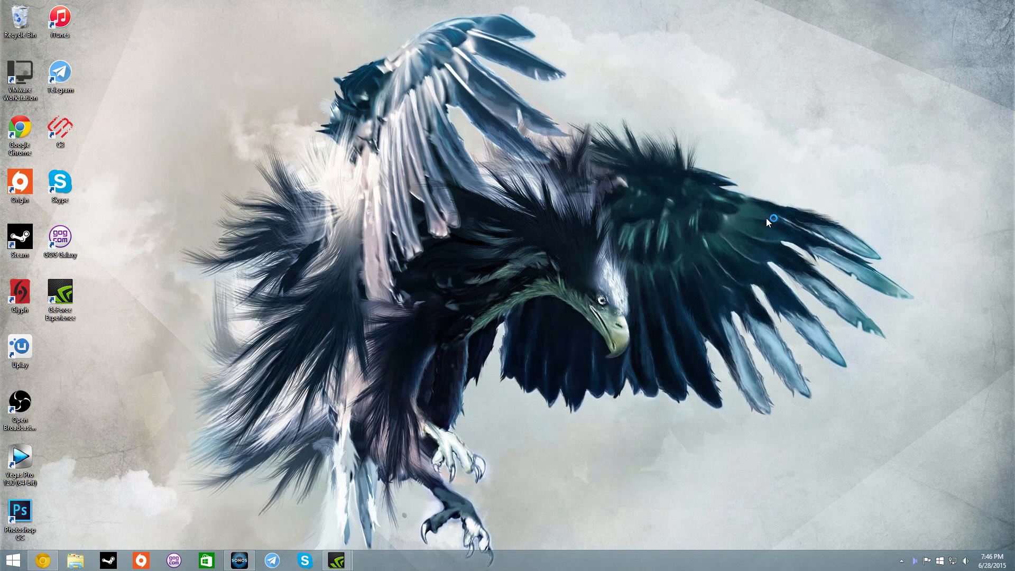
{"action": "mouse_move", "coordinate": [504, 285]}
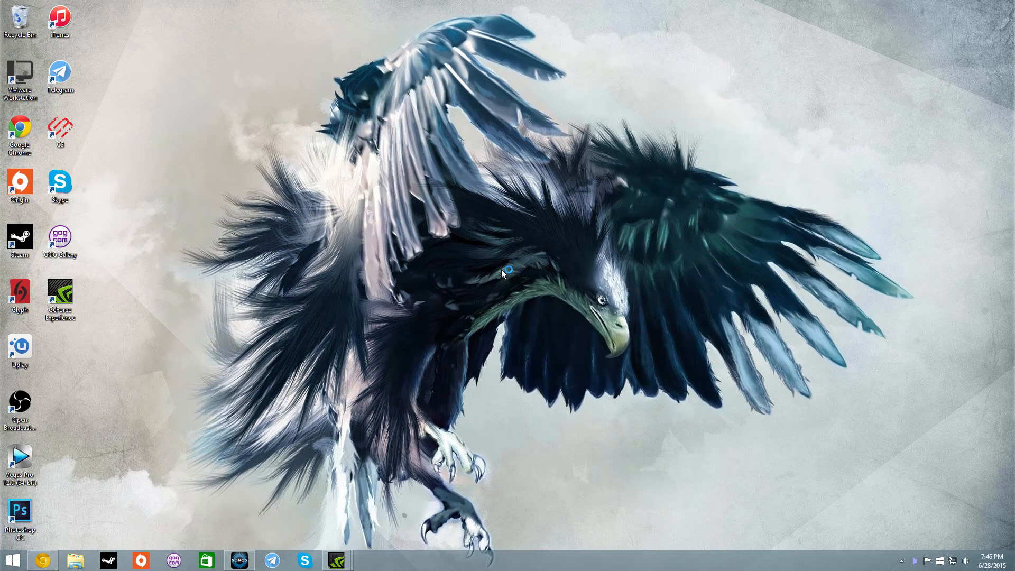
{"action": "mouse_move", "coordinate": [502, 282]}
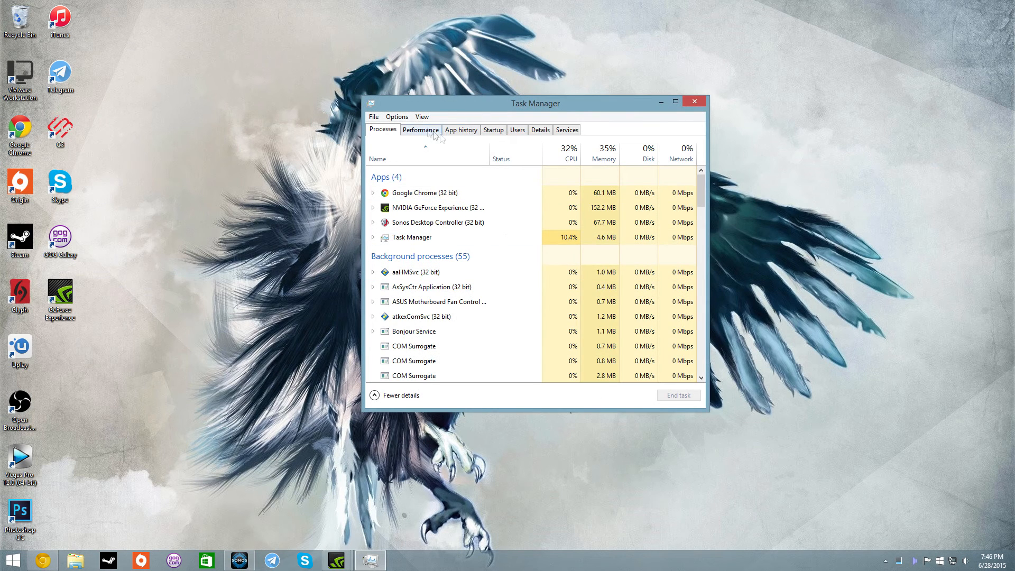
{"action": "left_click", "coordinate": [493, 130]}
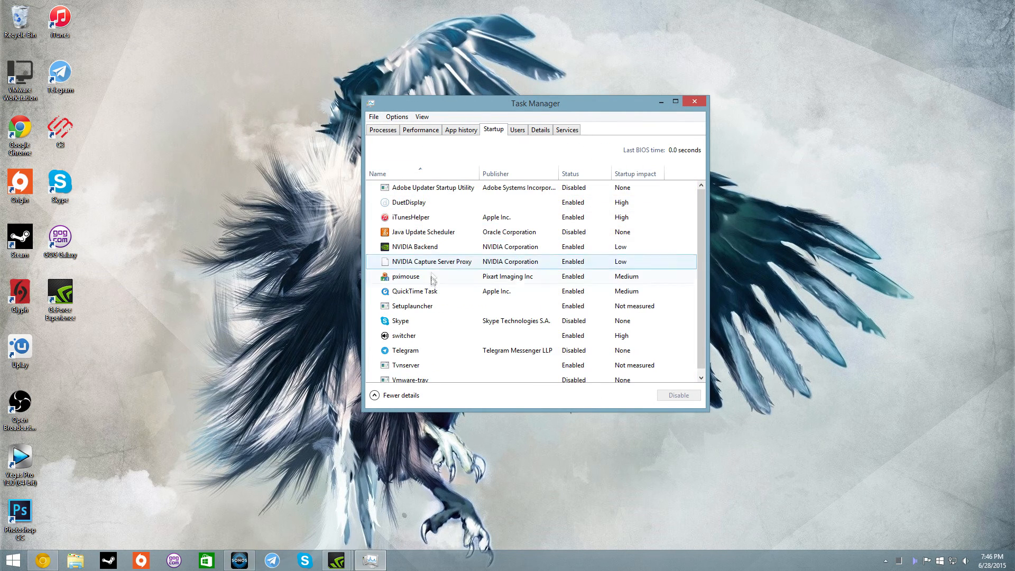
{"action": "left_click", "coordinate": [403, 336]}
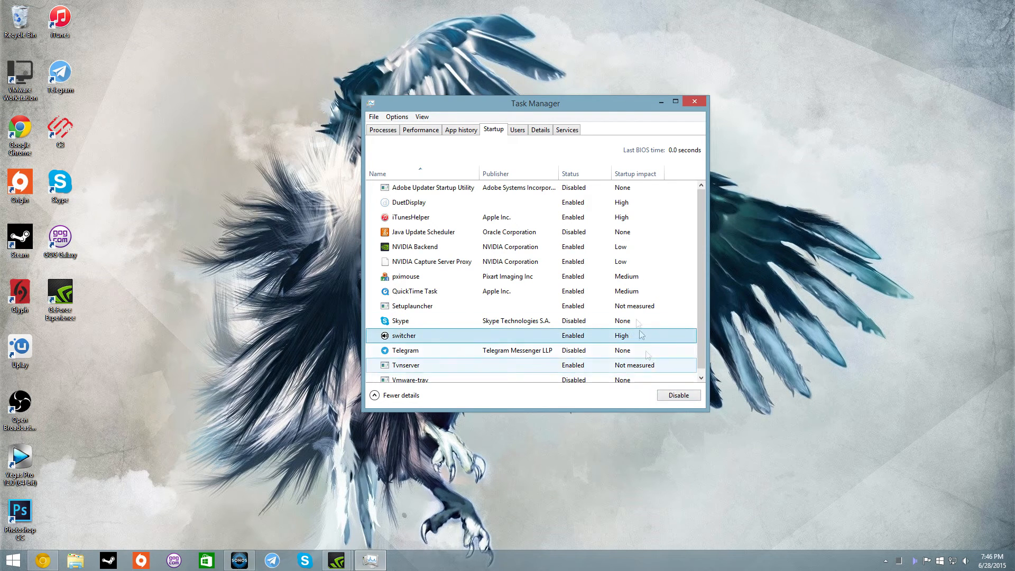
{"action": "left_click", "coordinate": [694, 101]}
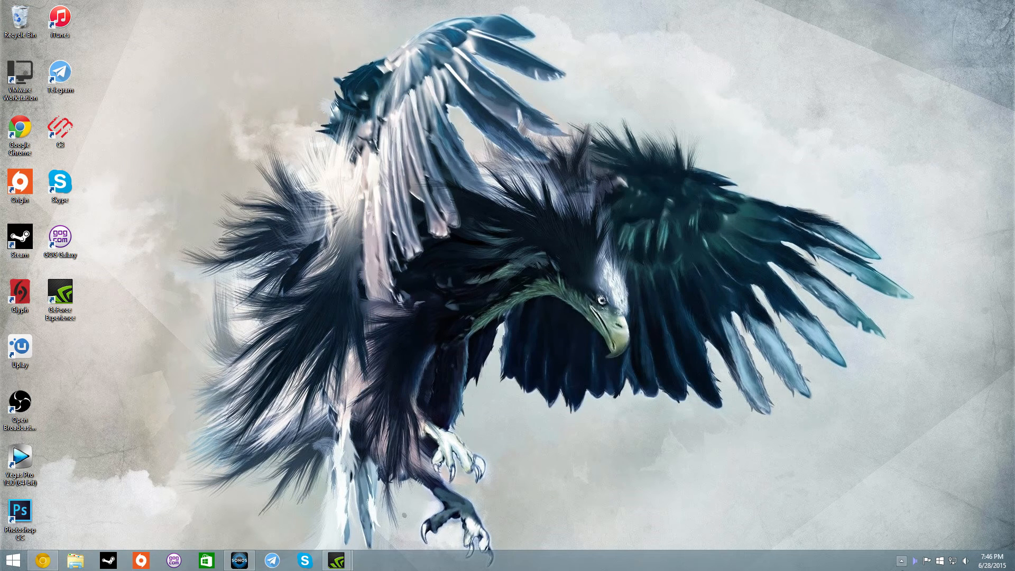
Step: From the AudioSwitcher tray menu, switch output to Digital Audio (S/PDIF), then ASUS VE278-4
{"action": "left_click", "coordinate": [900, 560]}
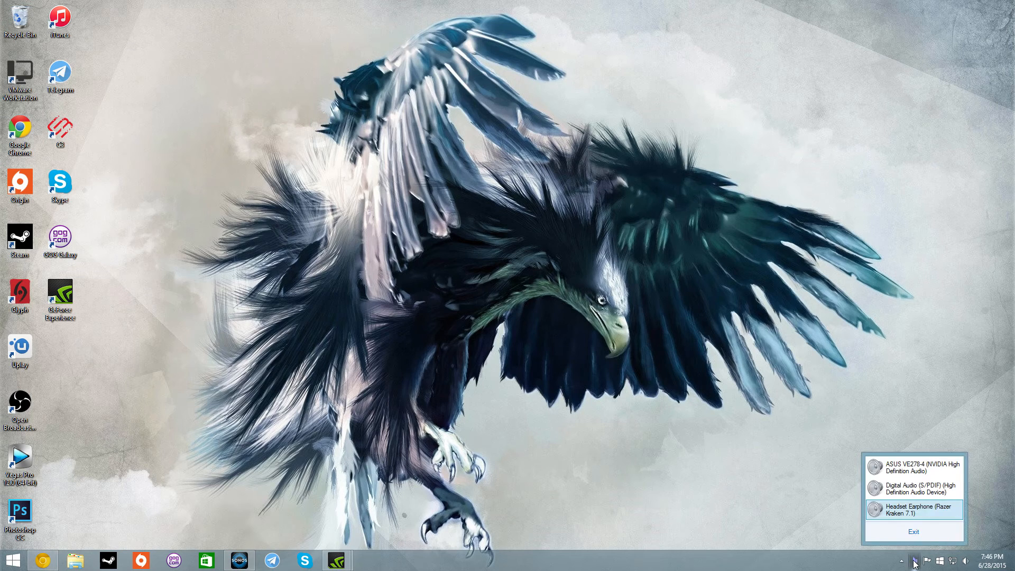
{"action": "mouse_move", "coordinate": [903, 517]}
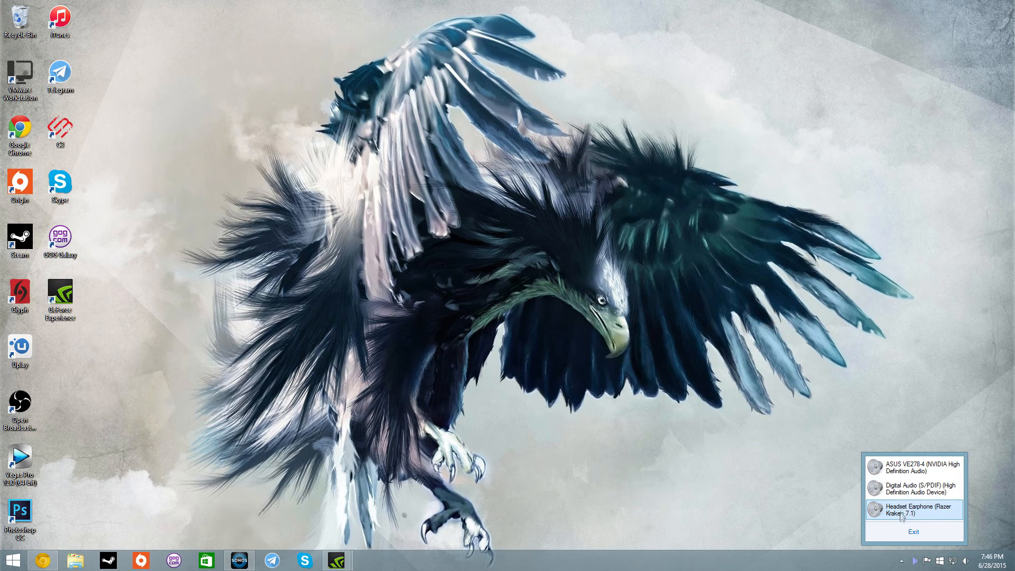
{"action": "mouse_move", "coordinate": [937, 523]}
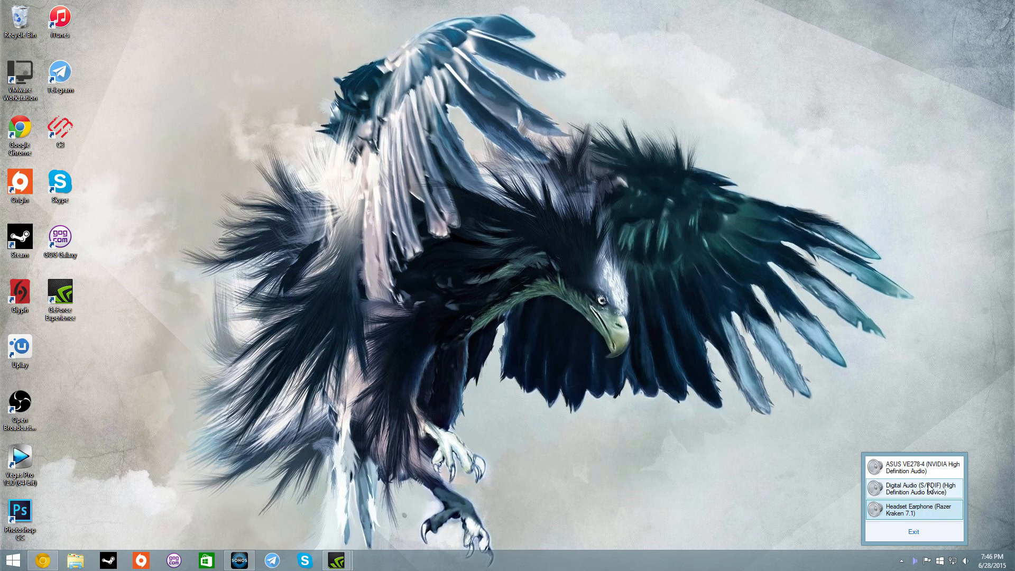
{"action": "left_click", "coordinate": [914, 531]}
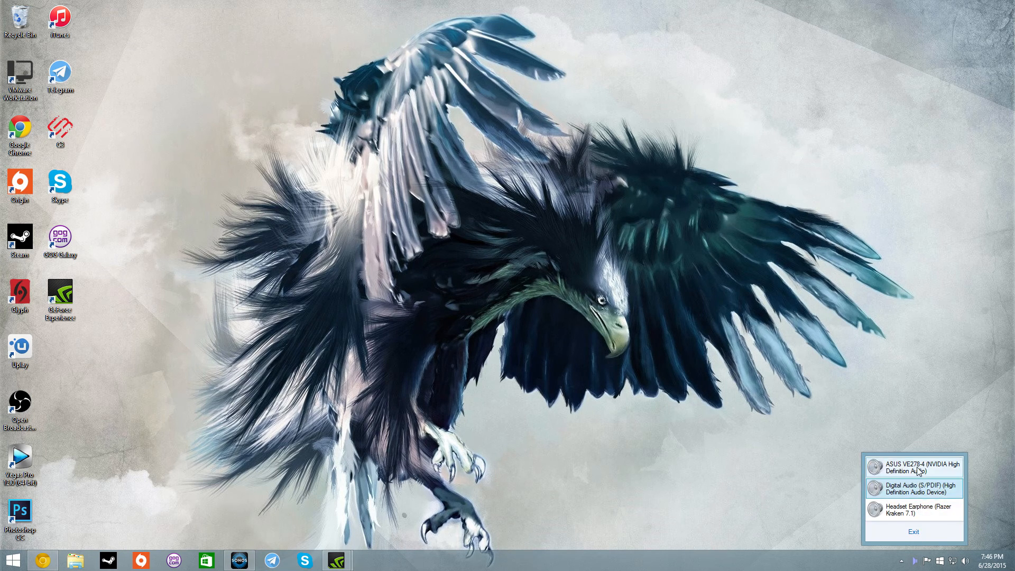
{"action": "left_click", "coordinate": [914, 531]}
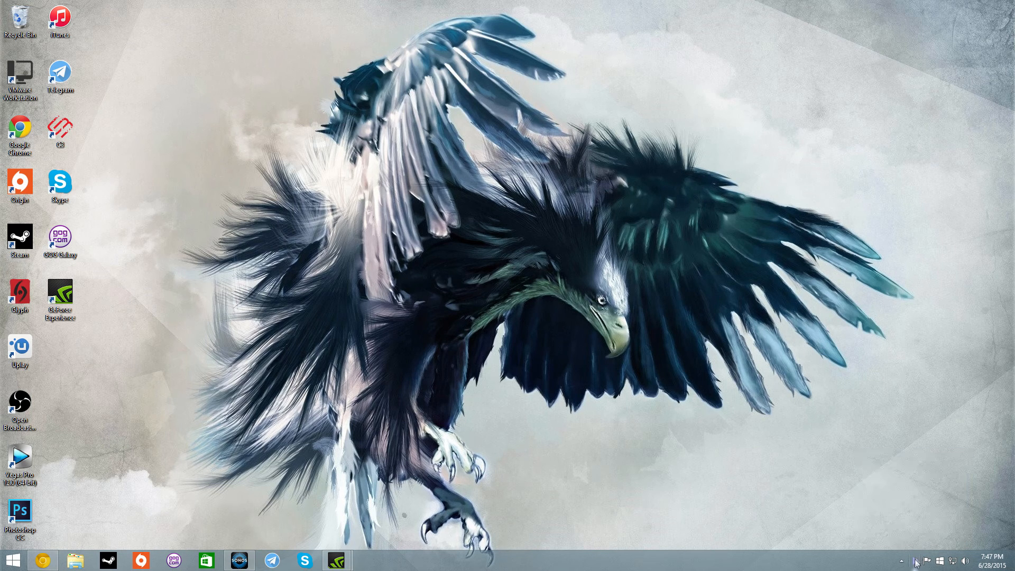
{"action": "mouse_move", "coordinate": [975, 563]}
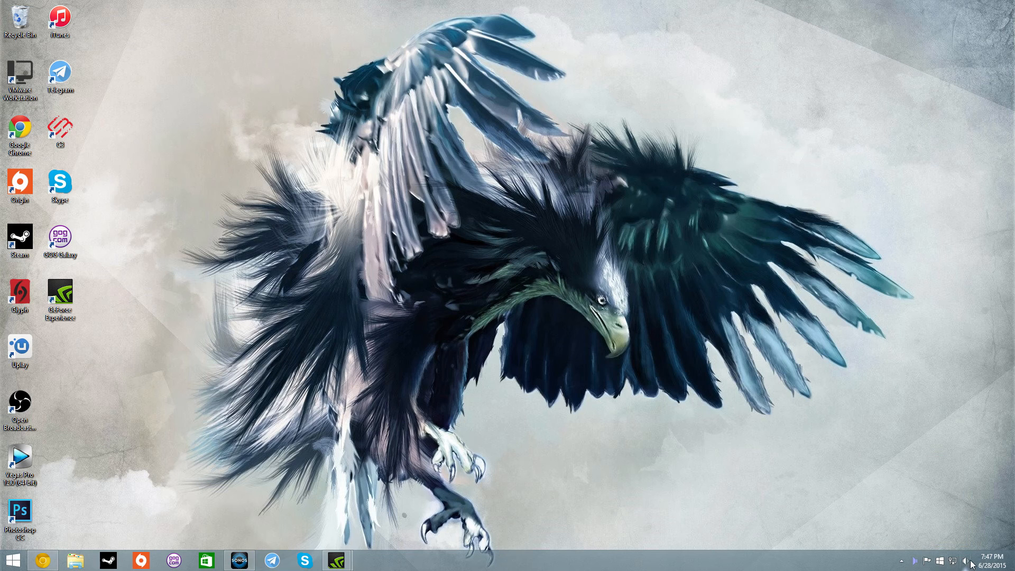
{"action": "mouse_move", "coordinate": [966, 560]}
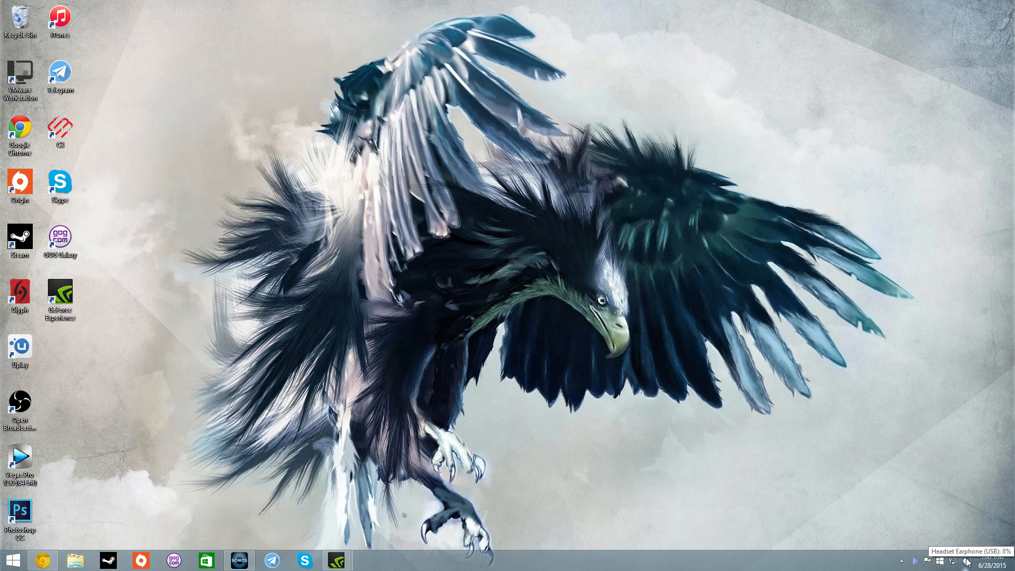